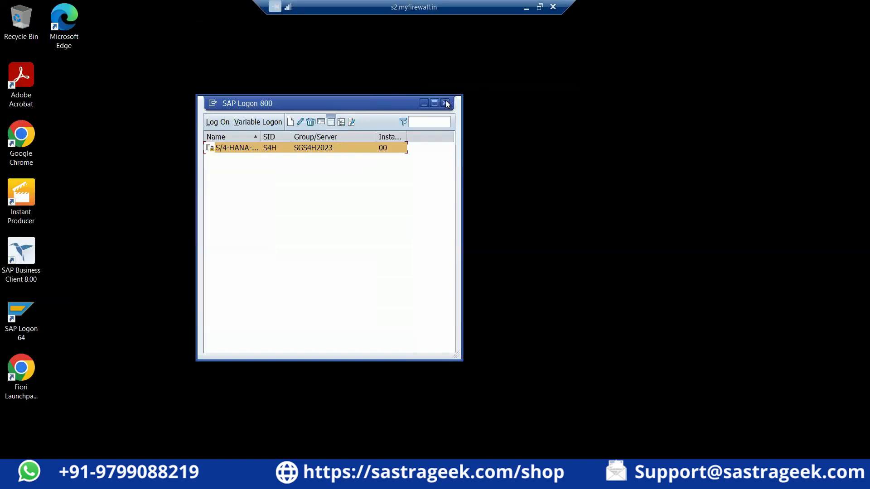
pyautogui.moveTo(288, 68)
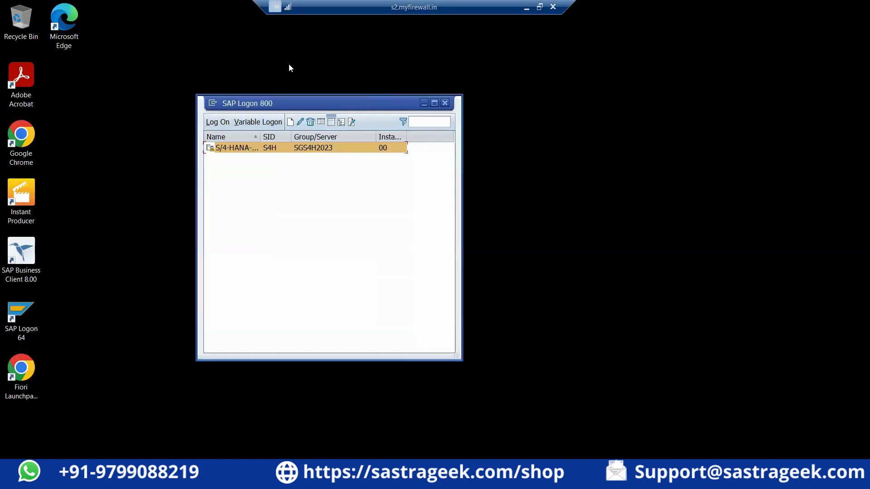
# - Restart SAP Logon from its desktop shortcut and connect to the S4H system entry
pyautogui.click(444, 102)
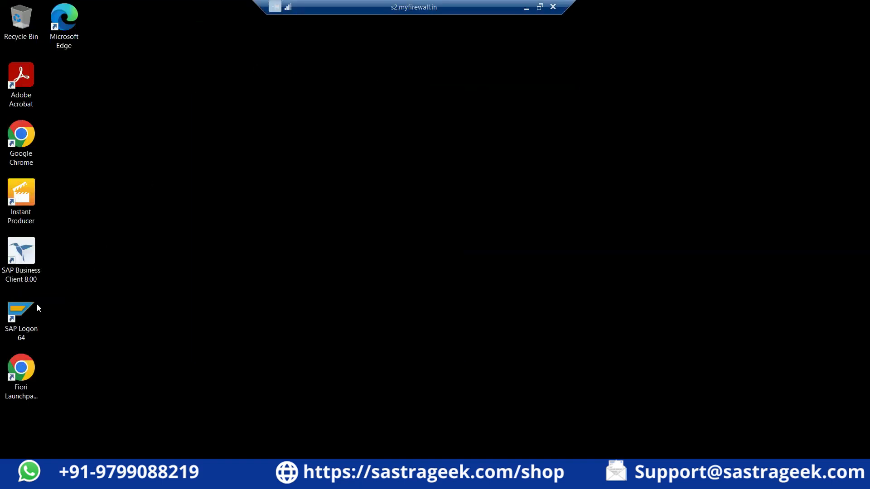
pyautogui.click(21, 314)
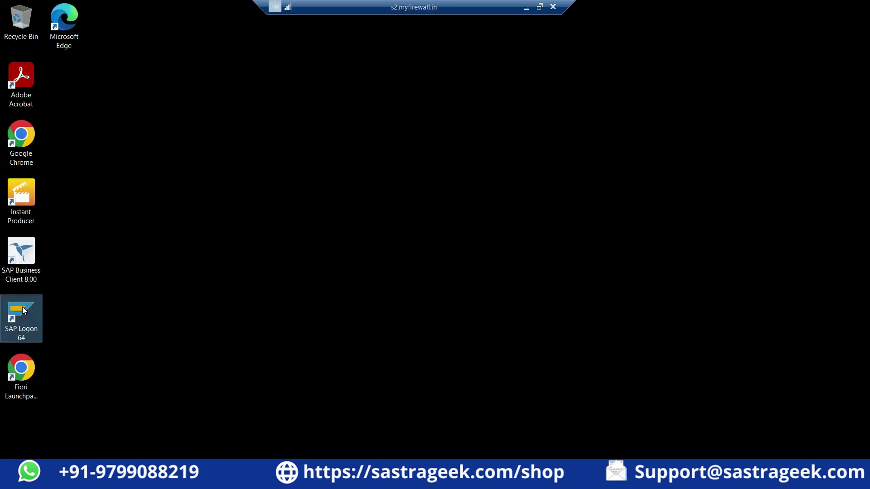
pyautogui.doubleClick(21, 319)
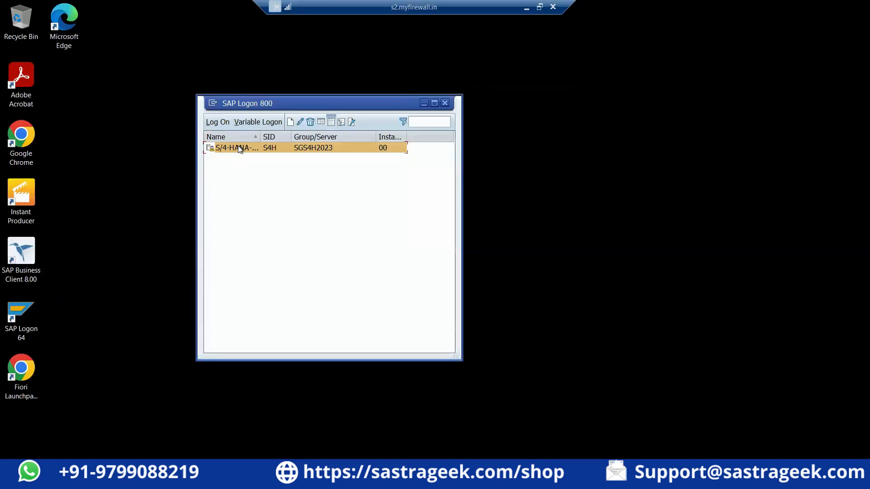
pyautogui.doubleClick(236, 148)
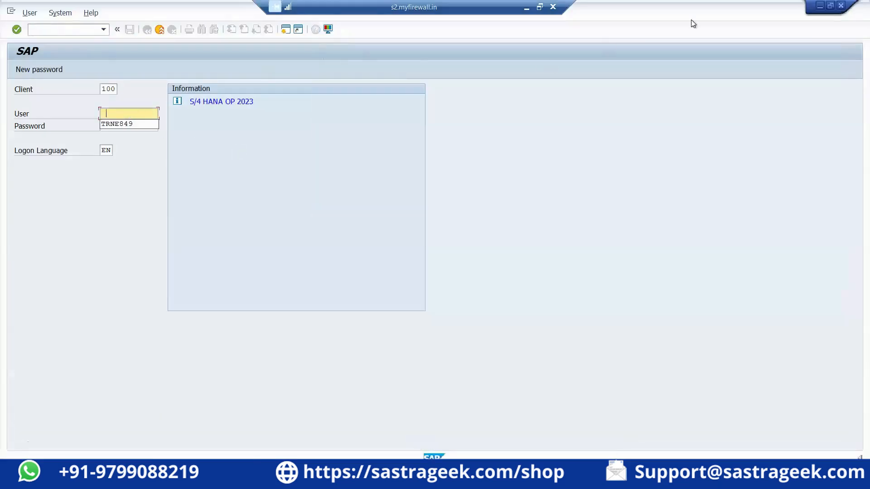
pyautogui.moveTo(117, 90)
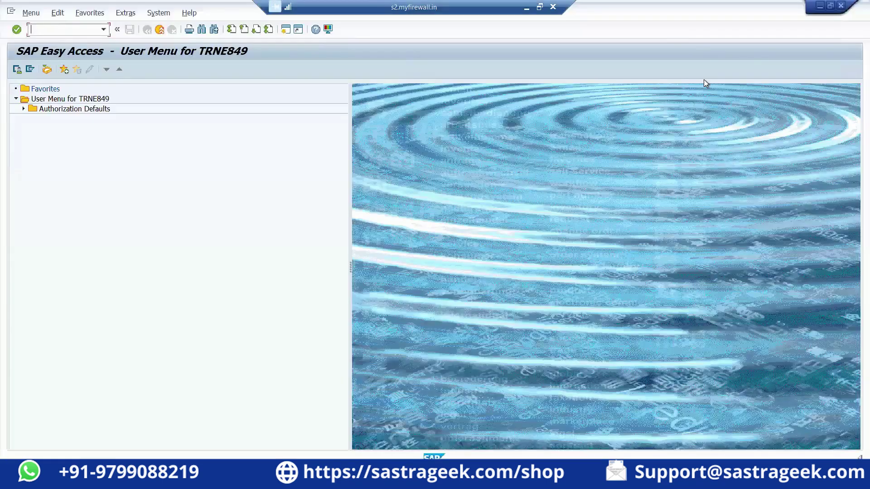
pyautogui.moveTo(535, 119)
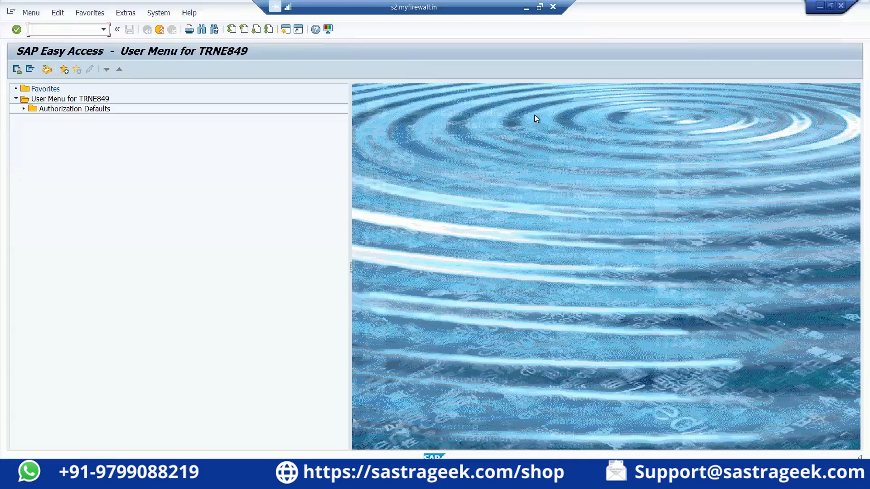
pyautogui.moveTo(536, 118)
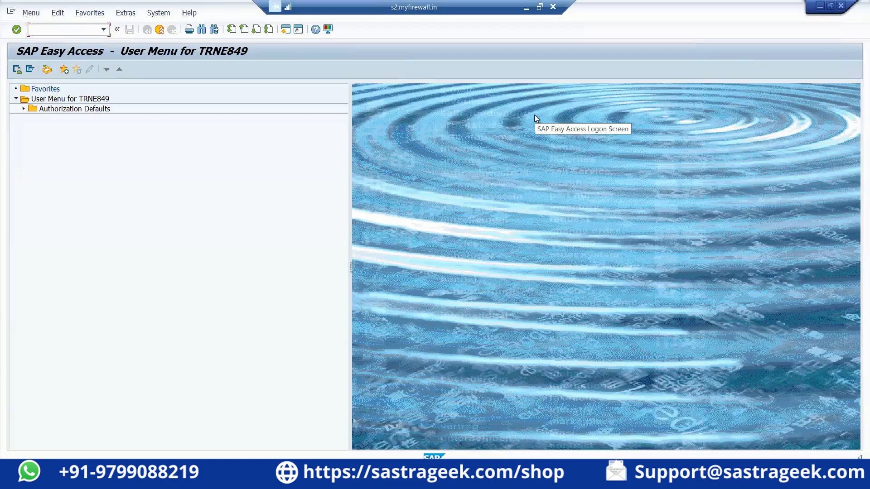
pyautogui.moveTo(535, 117)
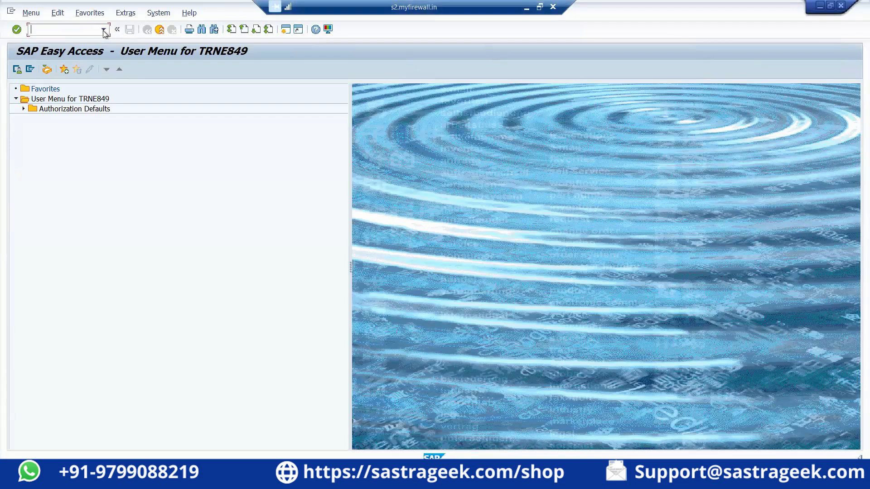
pyautogui.moveTo(68, 30)
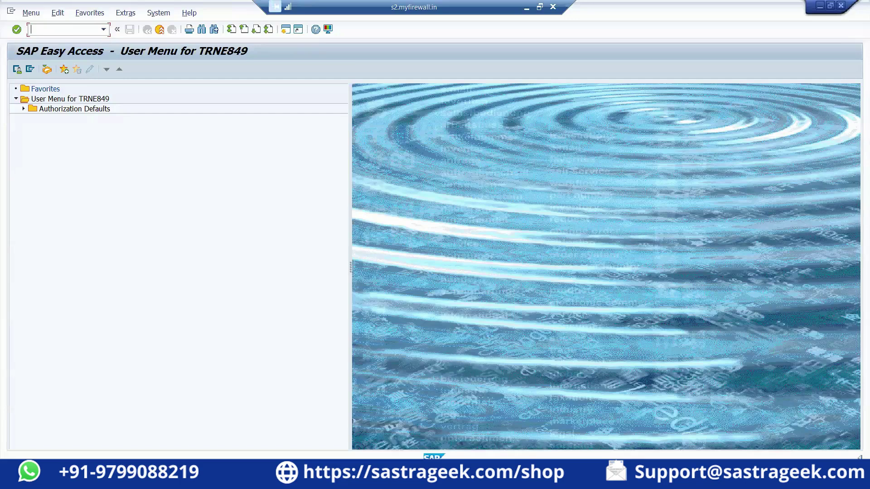
# - Start transaction se38 to reach the ABAP Editor initial screen
pyautogui.write('se38')
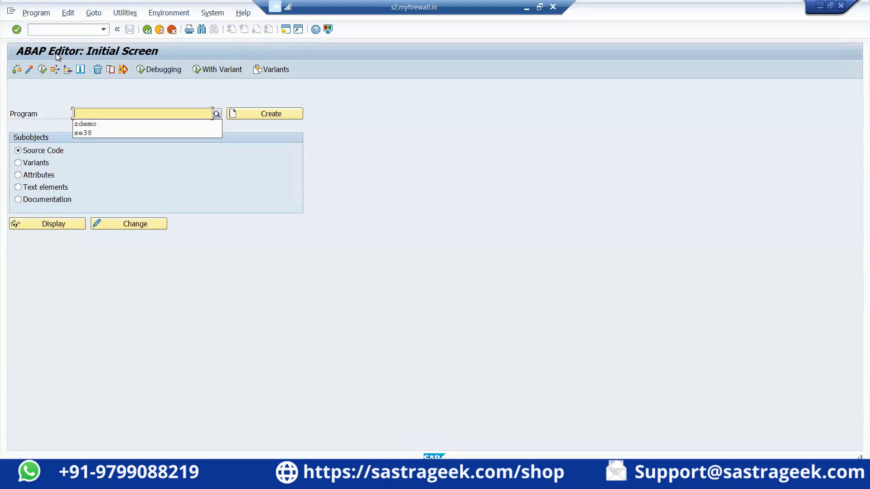
# - Enter zdemo_report as the program name on the ABAP Editor initial screen
pyautogui.write('z')
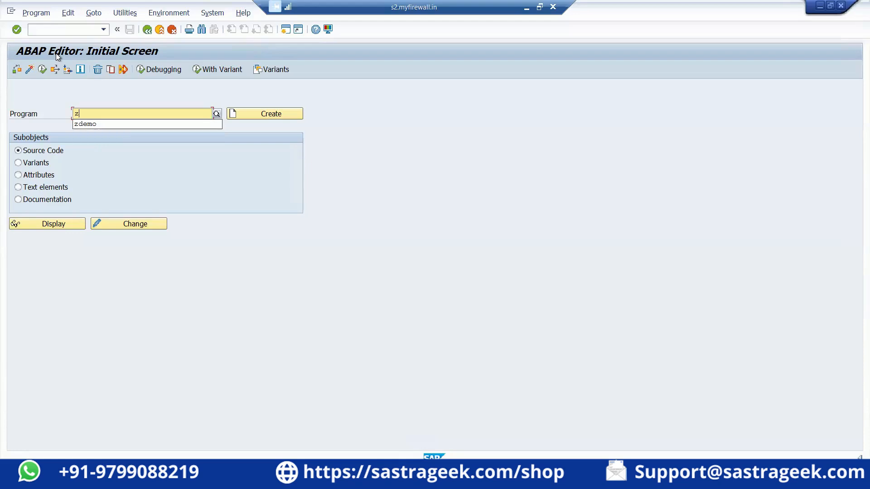
pyautogui.write('y')
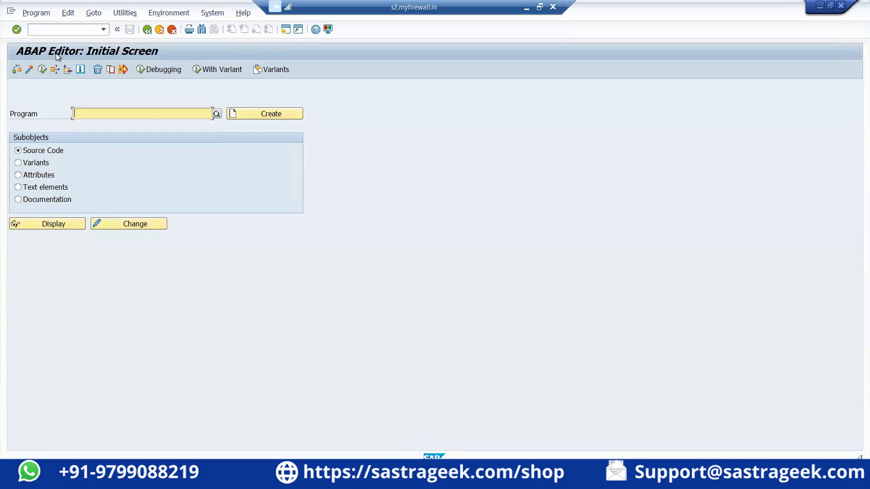
pyautogui.write('zdemo_')
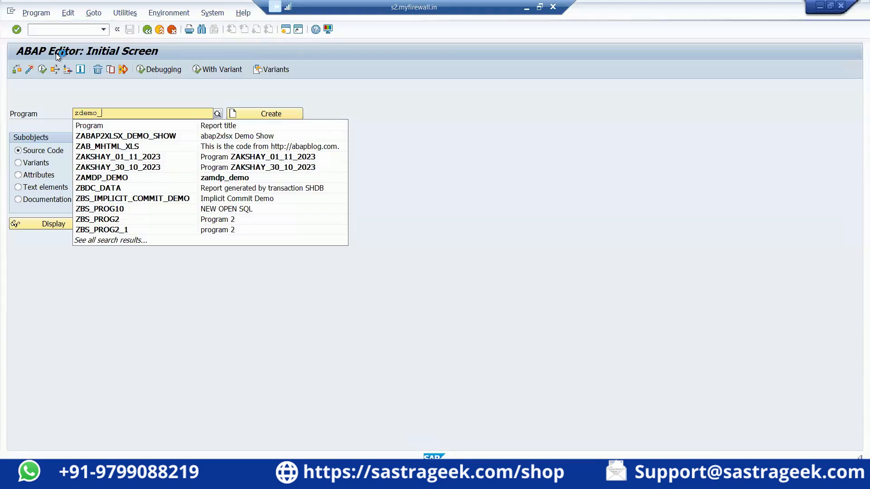
pyautogui.write('report')
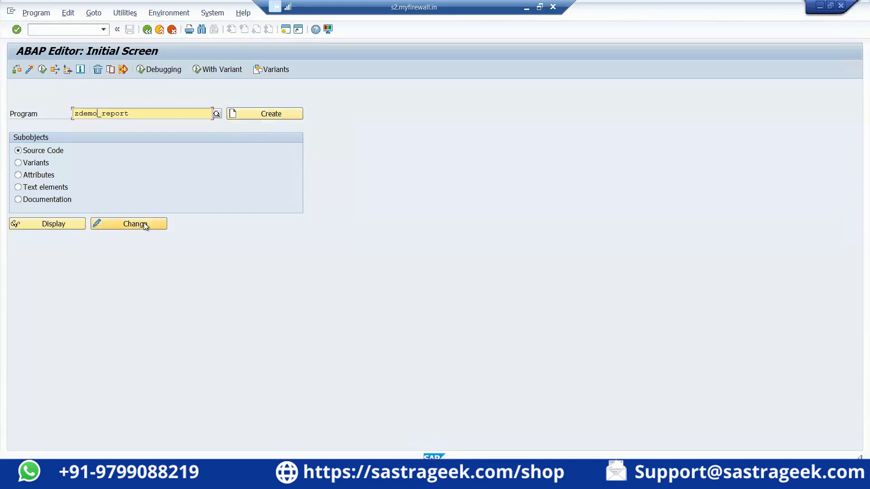
pyautogui.moveTo(265, 117)
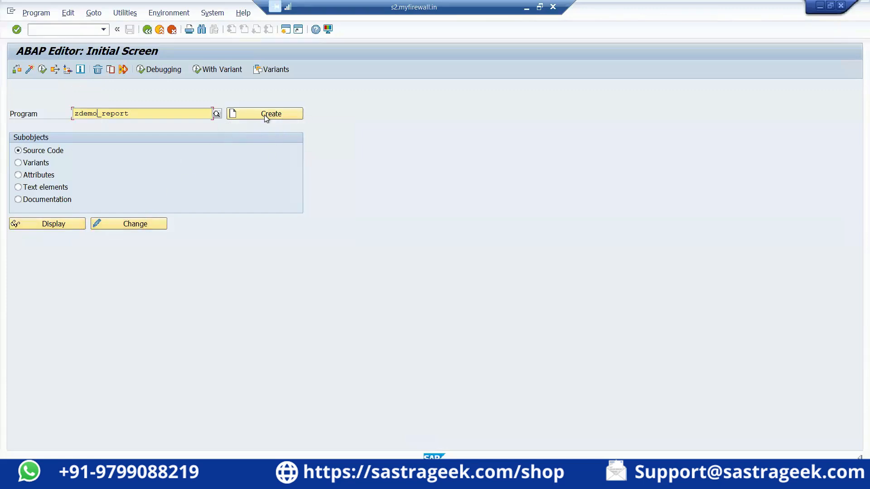
pyautogui.moveTo(265, 113)
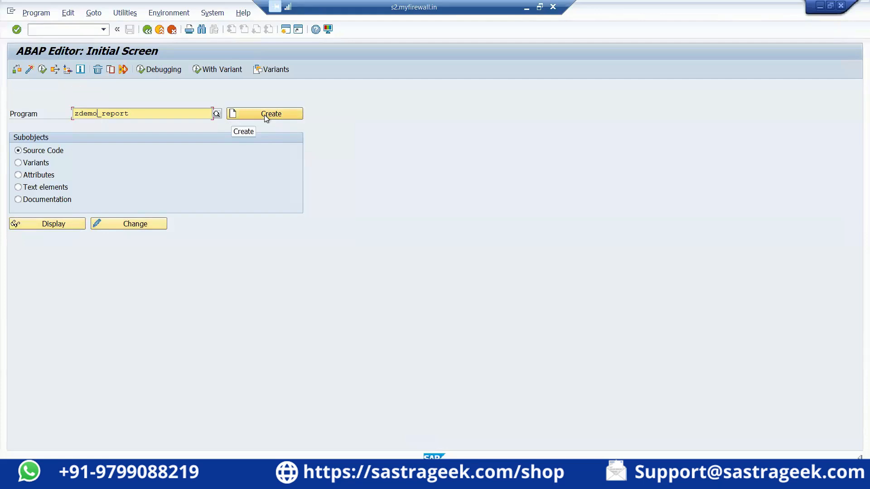
pyautogui.moveTo(135, 224)
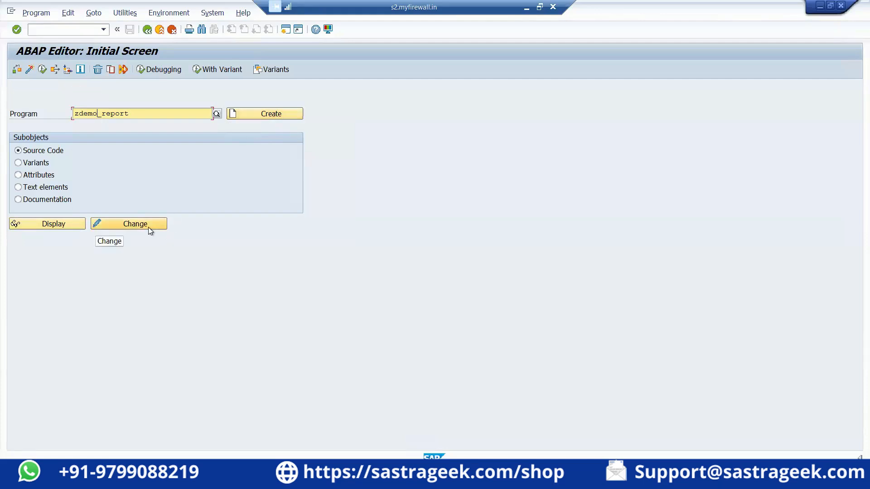
pyautogui.moveTo(75, 234)
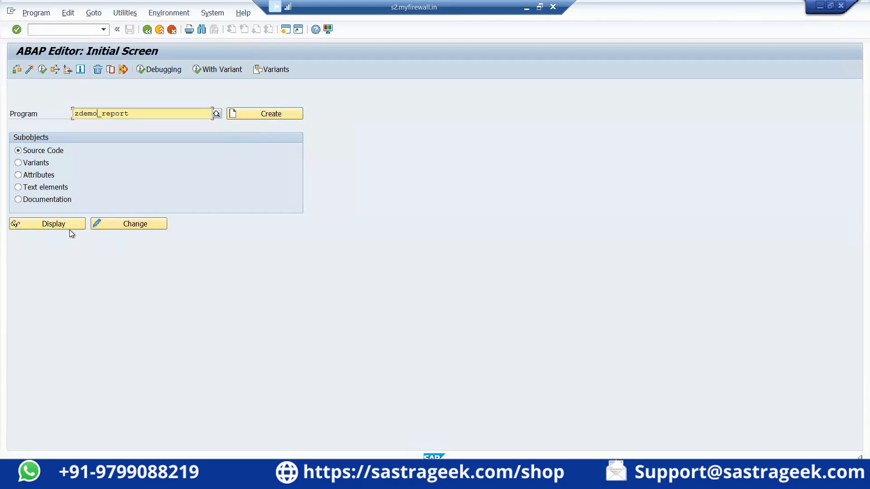
pyautogui.moveTo(136, 133)
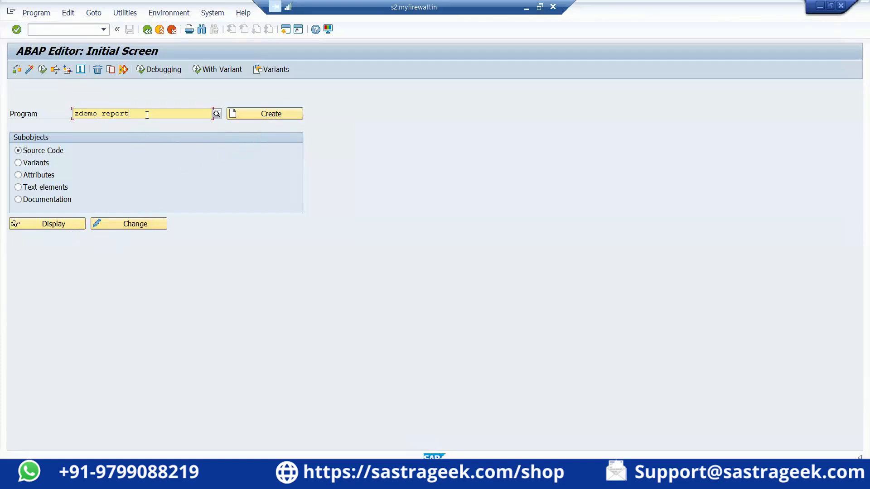
pyautogui.moveTo(142, 107)
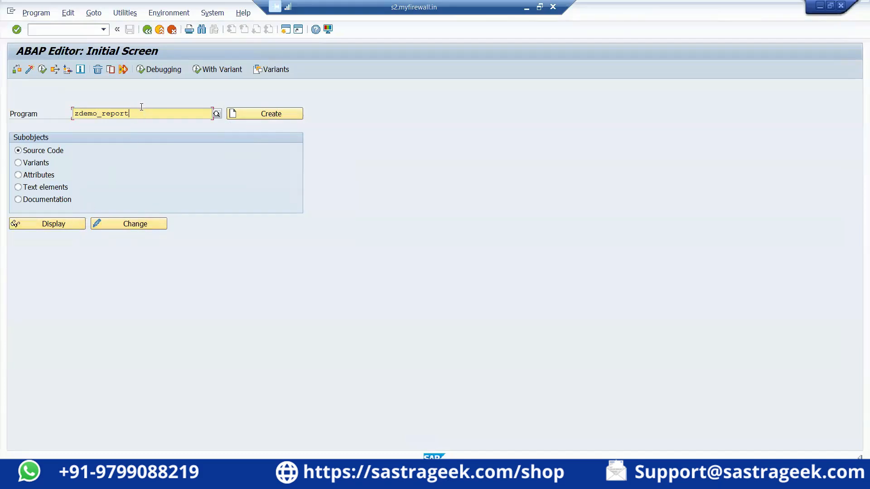
pyautogui.moveTo(268, 115)
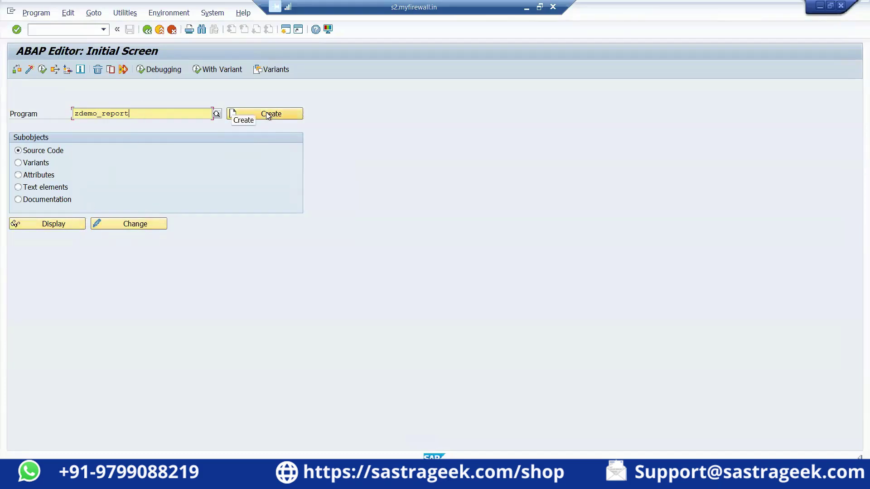
pyautogui.moveTo(71, 234)
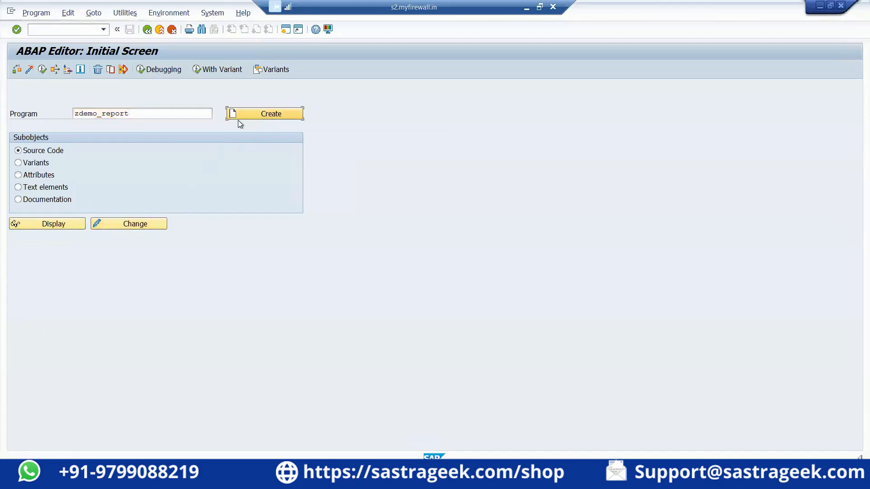
# - Create ZDEMO_REPORT with title 'Demo SAP' and type Executable program
pyautogui.click(265, 114)
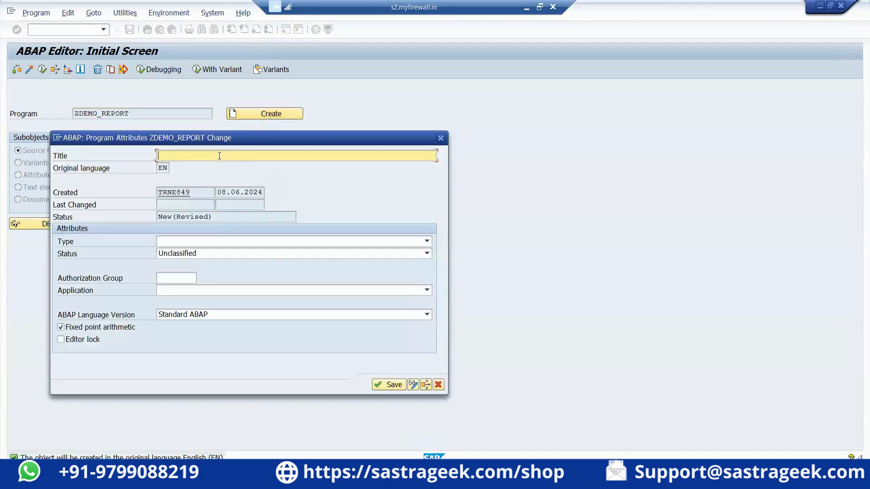
pyautogui.write('Demo')
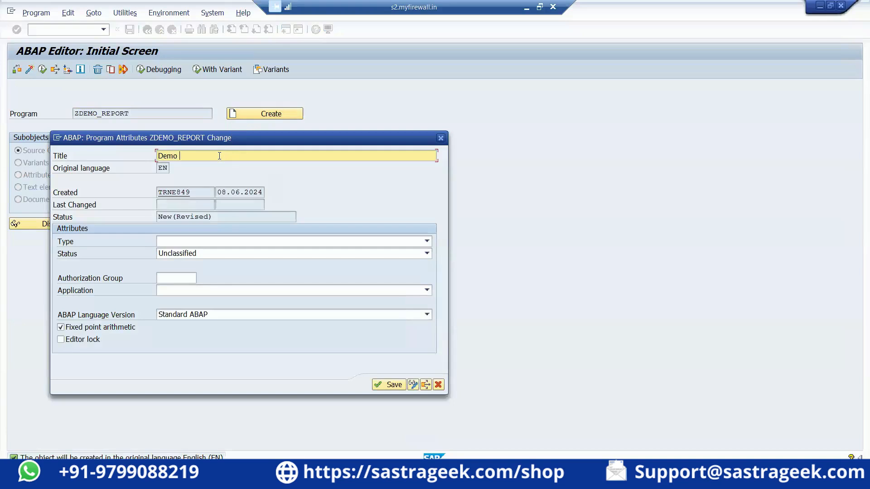
pyautogui.write('SAP')
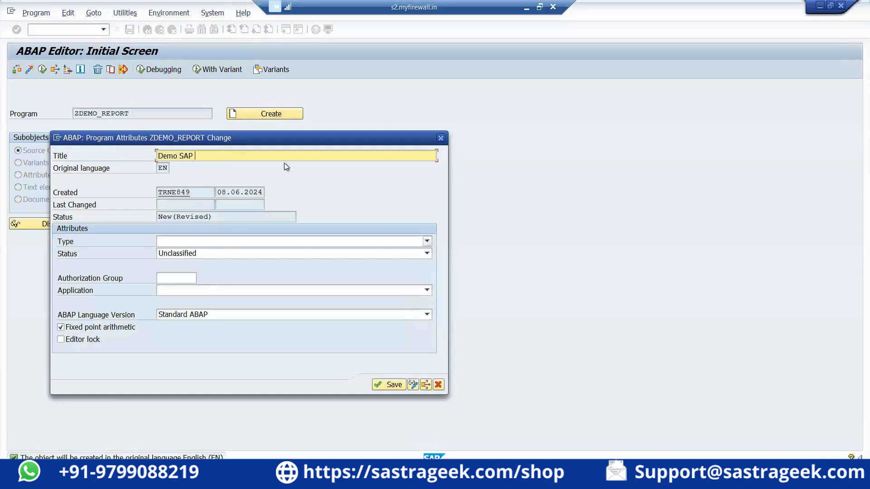
pyautogui.moveTo(221, 246)
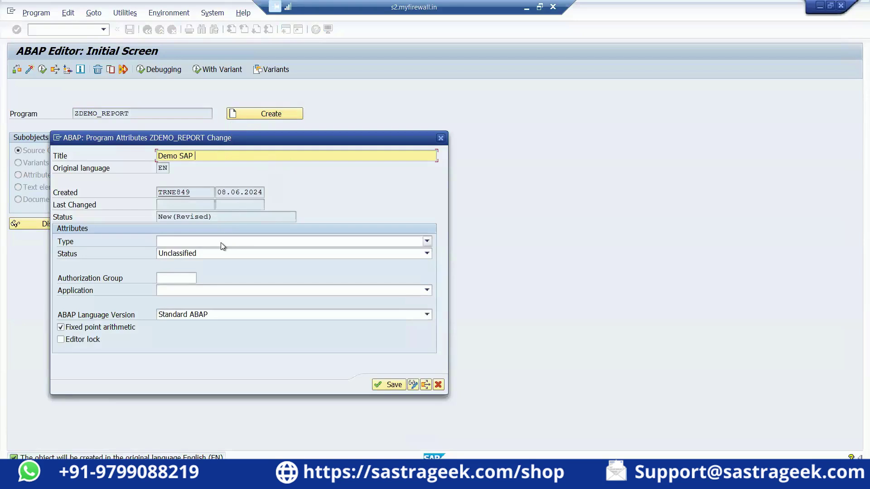
pyautogui.click(426, 241)
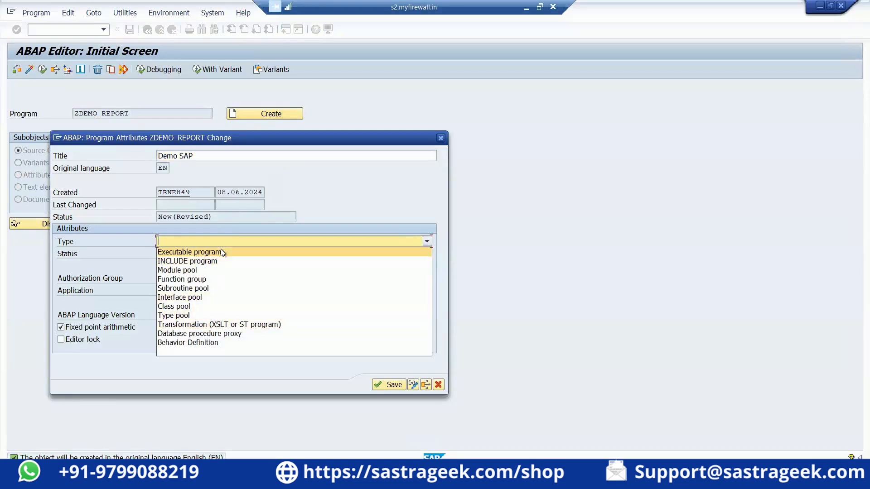
pyautogui.click(190, 252)
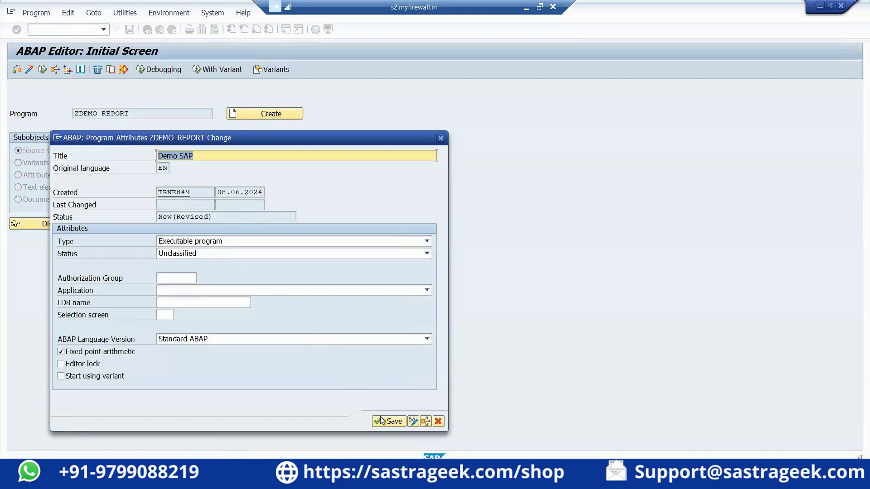
# - Save the program attributes as a local object and start a new source line below REPORT
pyautogui.click(389, 421)
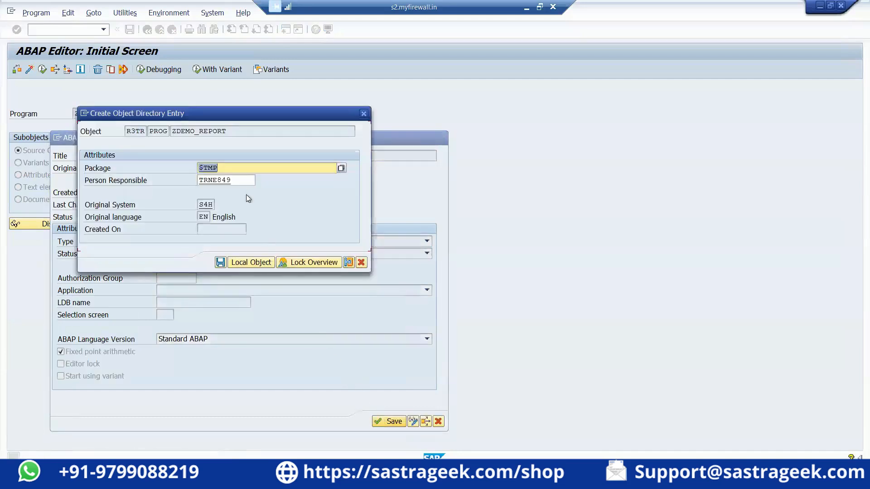
pyautogui.moveTo(250, 262)
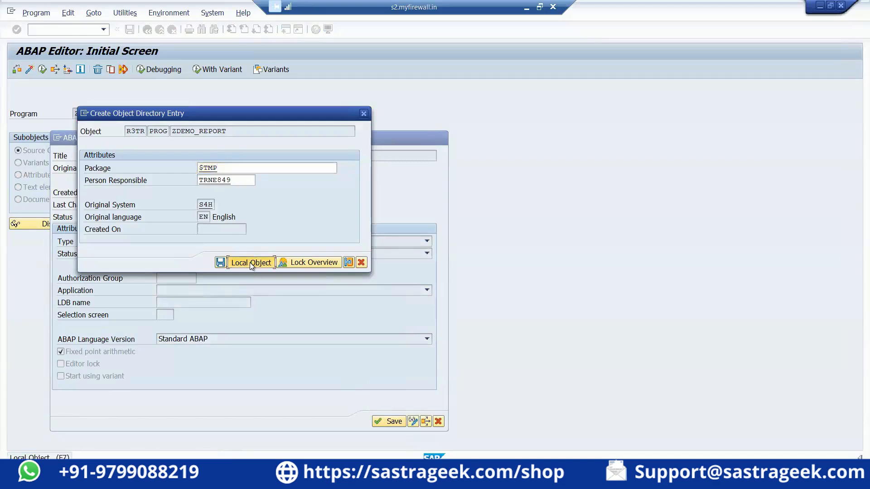
pyautogui.click(251, 263)
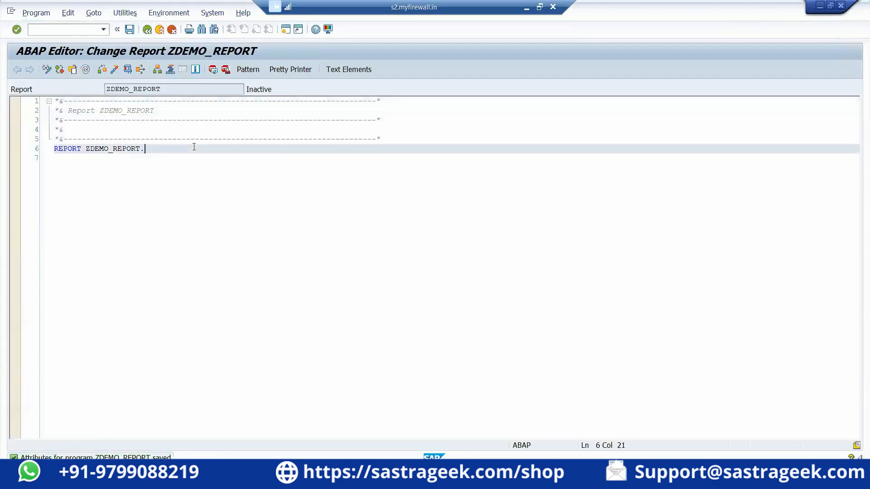
pyautogui.press('Enter')
pyautogui.write('write :/')
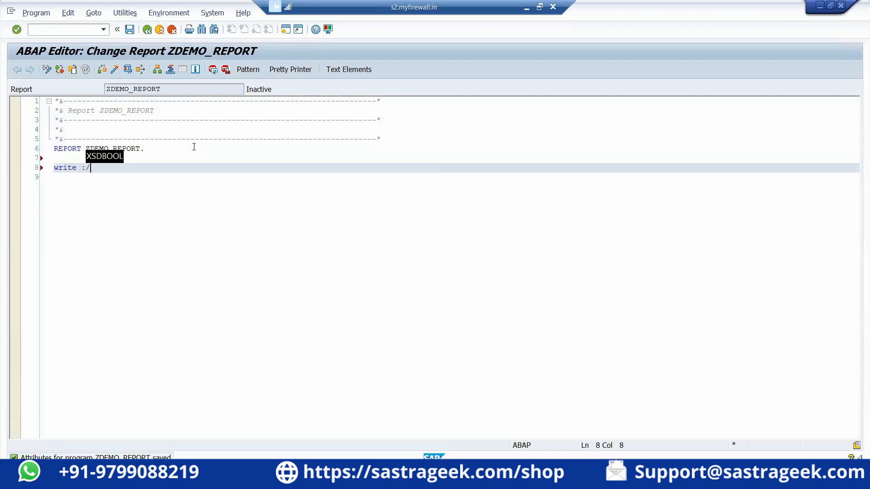
# - Write the statement write :/ 'My Name'. on line 8
pyautogui.write("'")
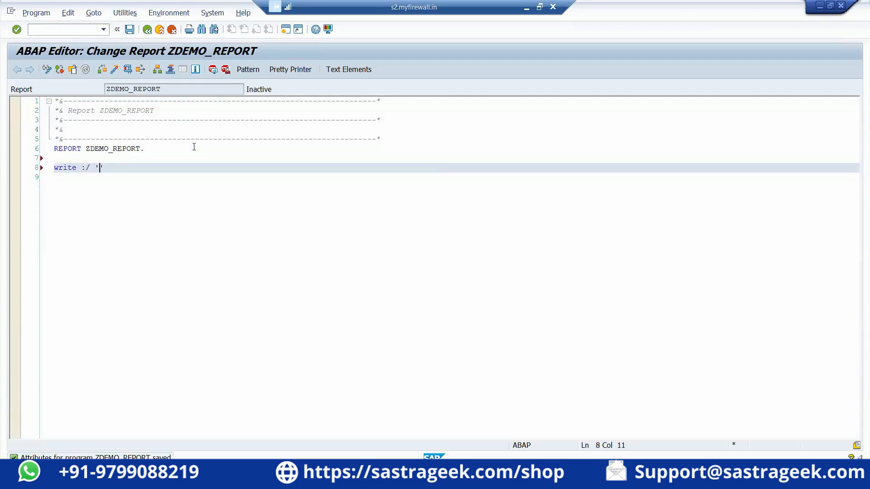
pyautogui.write('My Na')
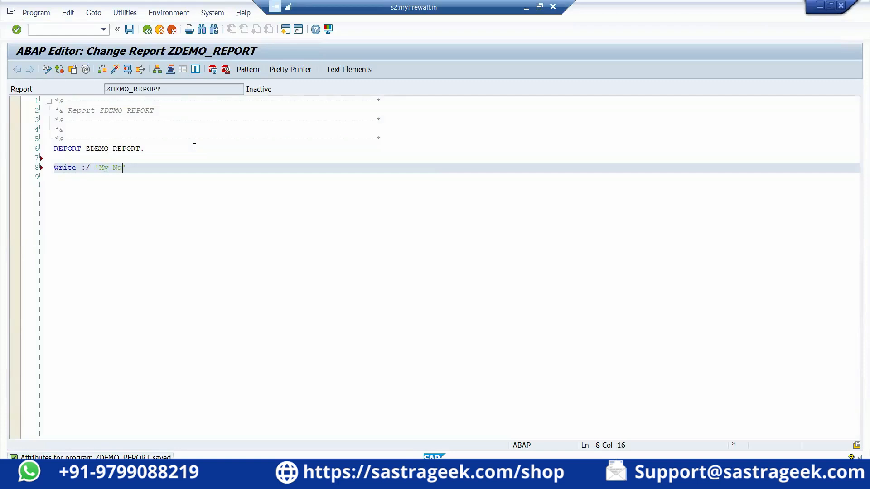
pyautogui.write("me'.")
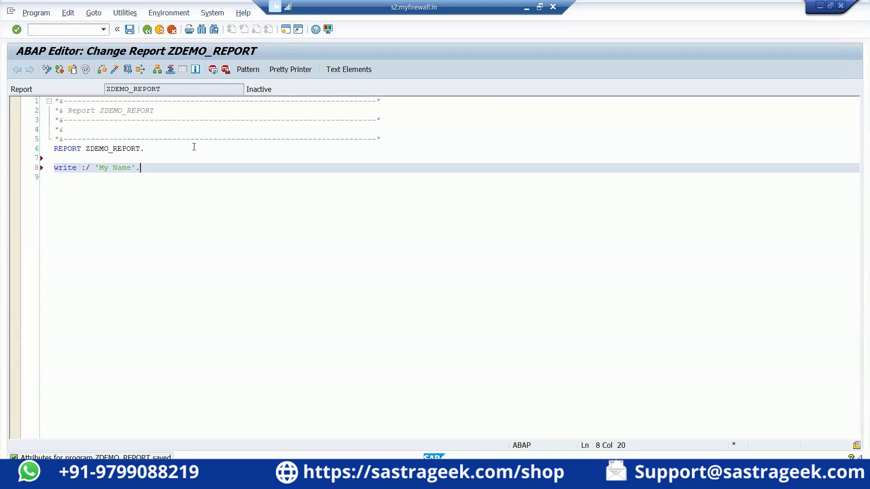
pyautogui.moveTo(107, 79)
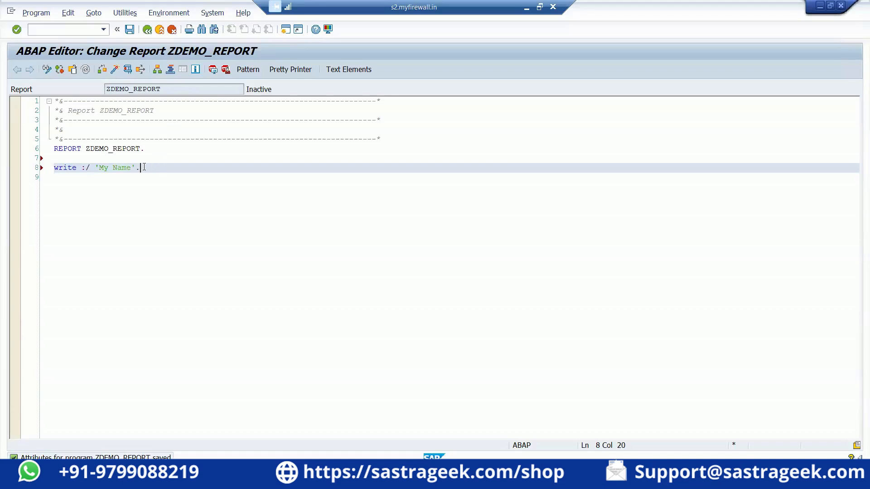
pyautogui.moveTo(130, 36)
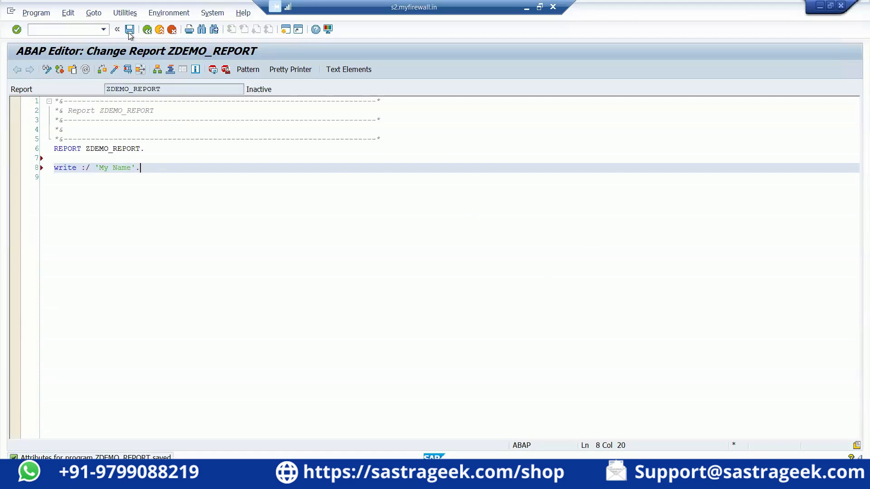
pyautogui.moveTo(129, 29)
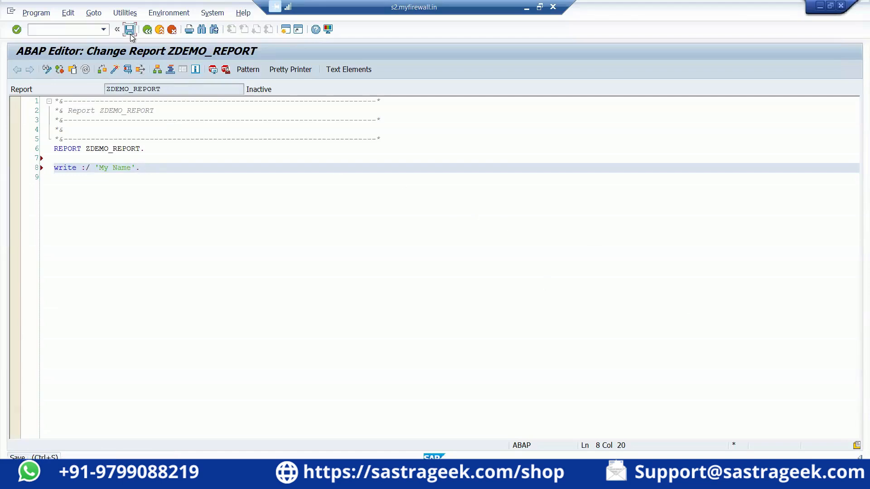
# - Save and syntax-check the report, then delete the period ending the write statement
pyautogui.click(129, 29)
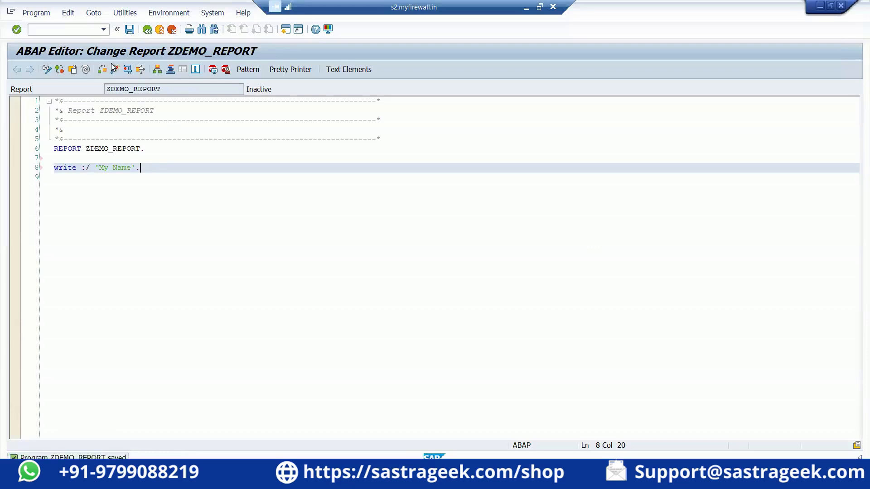
pyautogui.moveTo(103, 70)
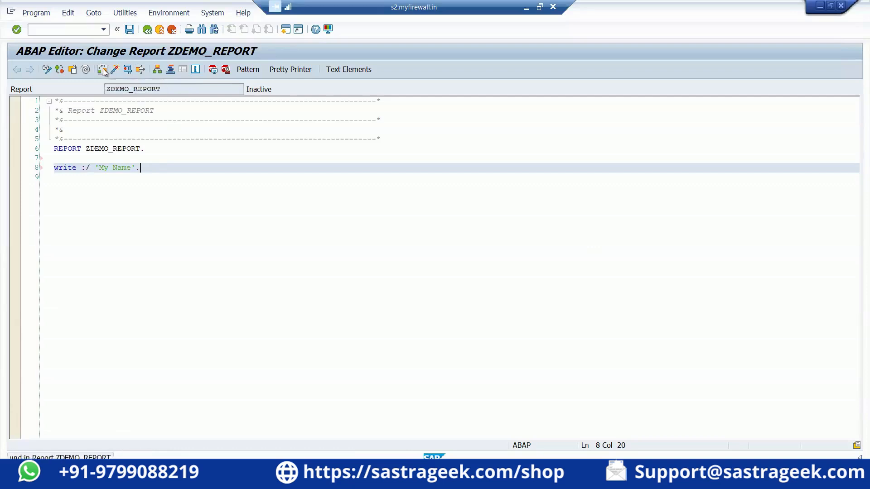
pyautogui.click(103, 69)
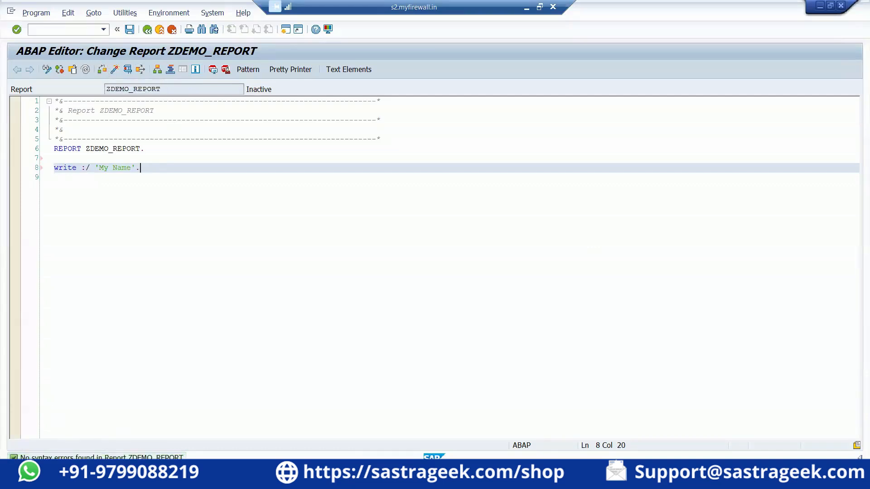
pyautogui.moveTo(197, 192)
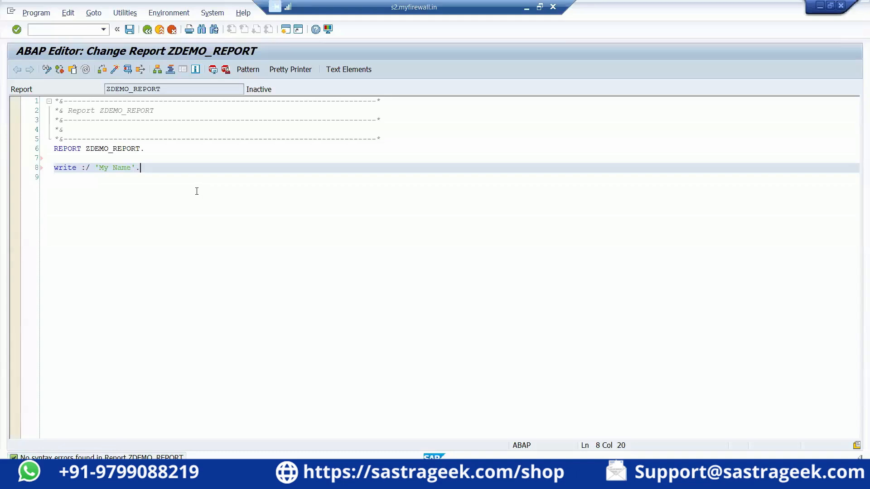
pyautogui.press('Backspace')
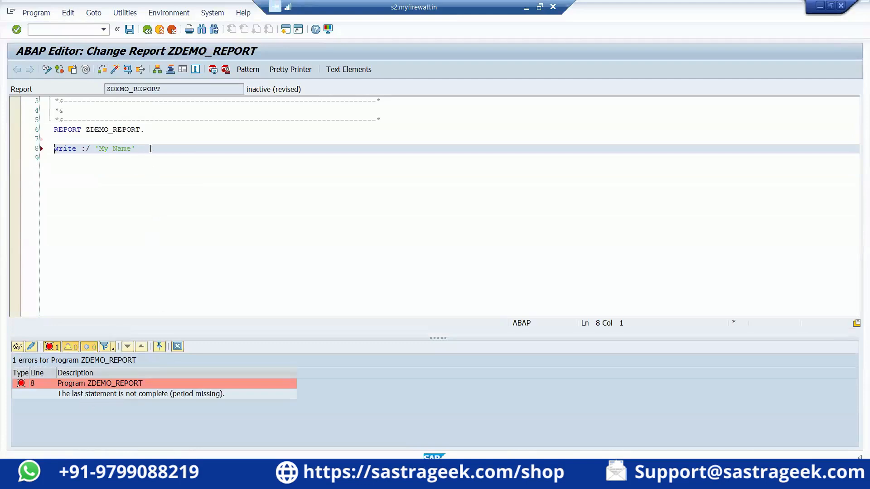
# - Restore the period after 'My Name' and activate ZDEMO_REPORT
pyautogui.click(136, 148)
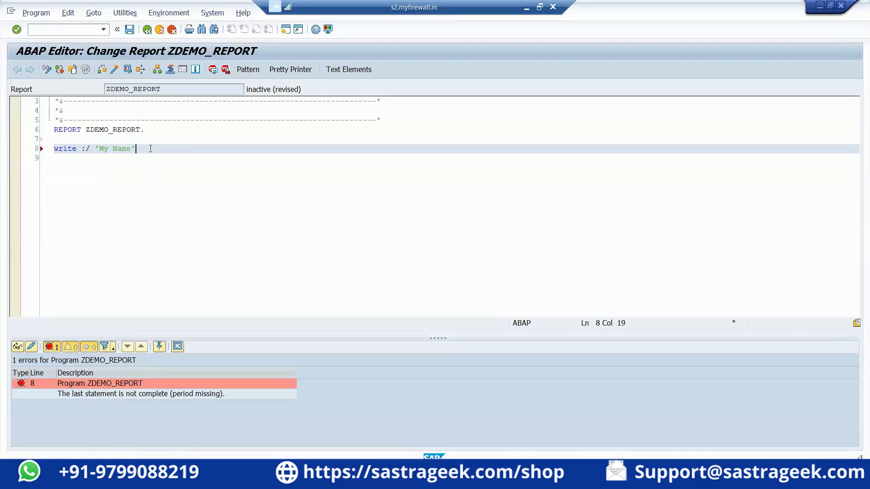
pyautogui.write('.')
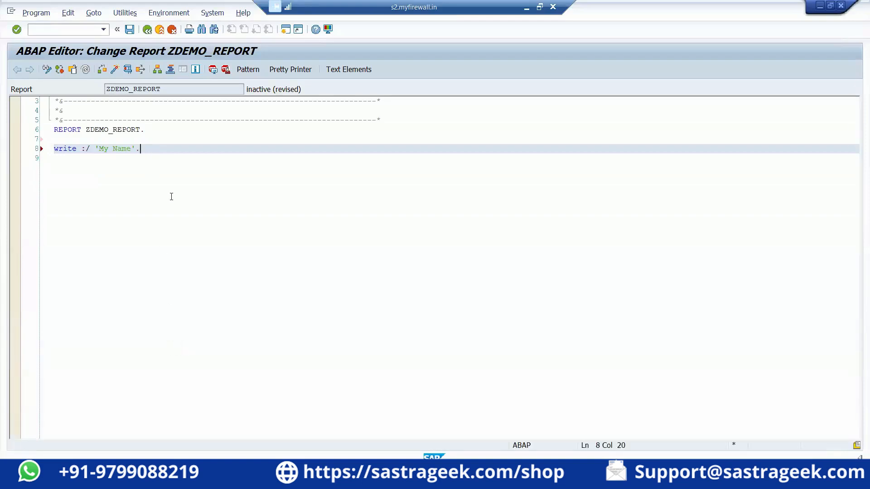
pyautogui.moveTo(103, 72)
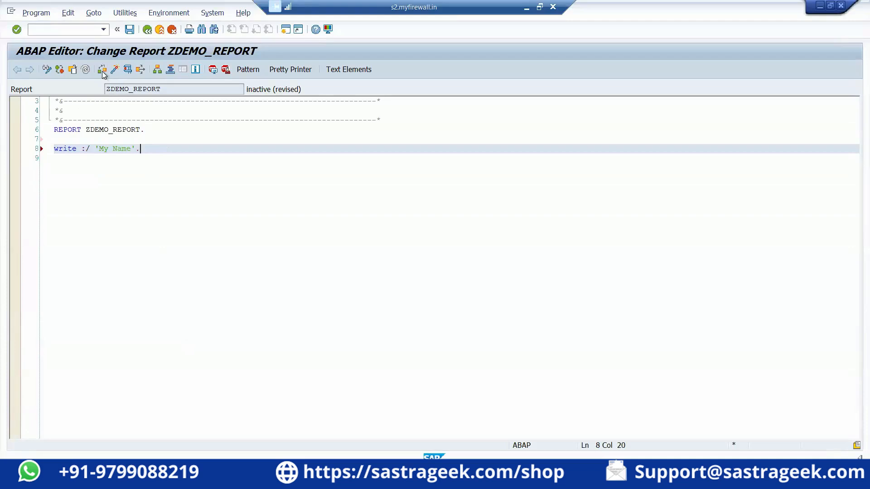
pyautogui.moveTo(115, 69)
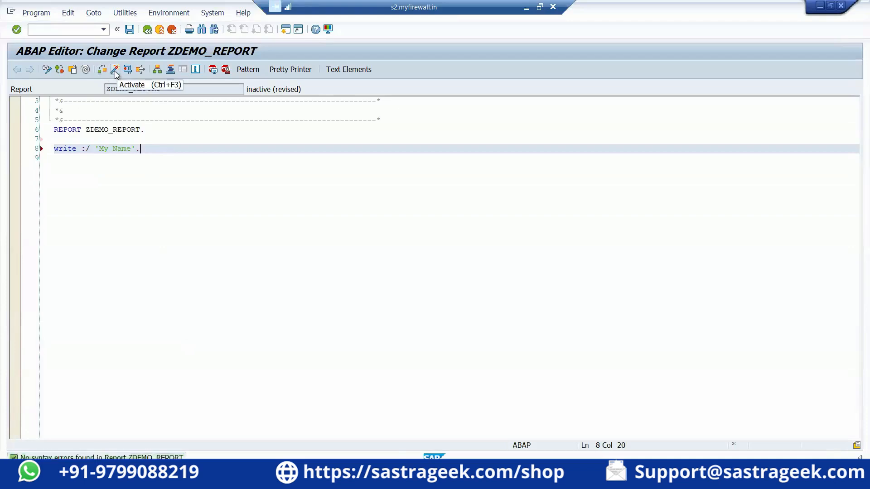
pyautogui.click(114, 68)
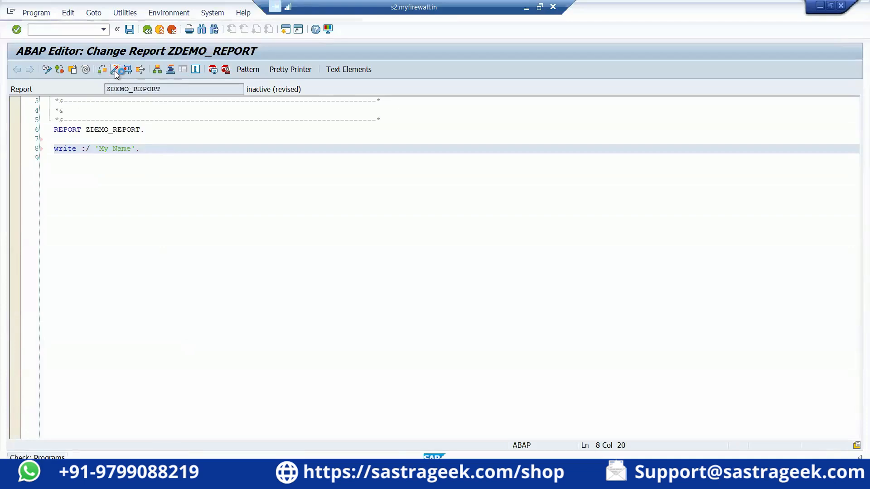
pyautogui.click(115, 69)
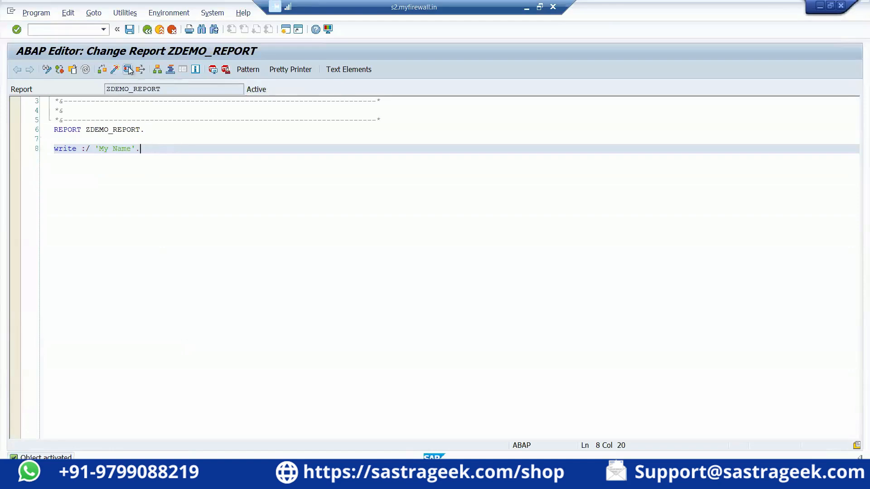
# - Execute the report with F8 so the list shows My Name
pyautogui.press('F8')
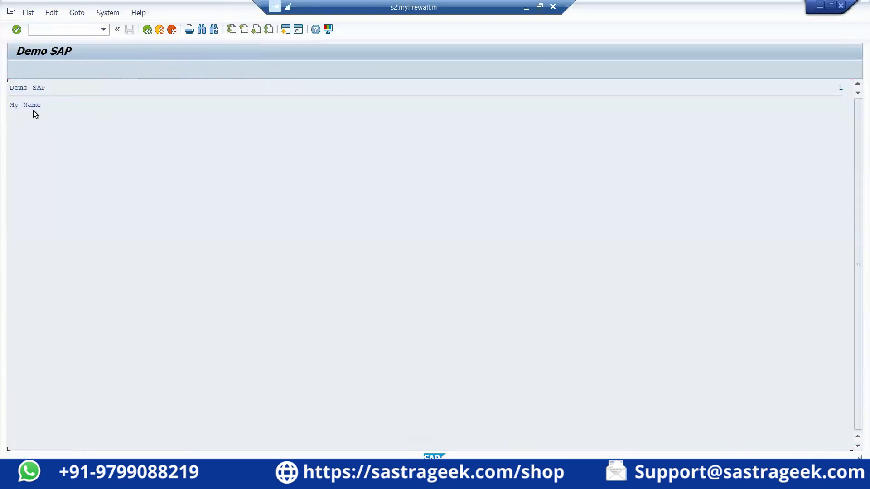
pyautogui.moveTo(46, 110)
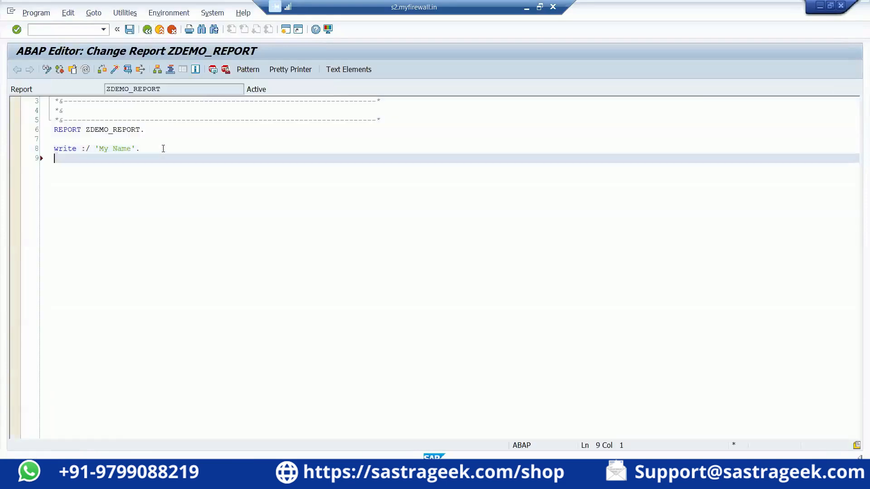
# - Add the statement WRITE :/ sy-datum. on line 9 below the My Name line
pyautogui.write('WRITE :/ sy')
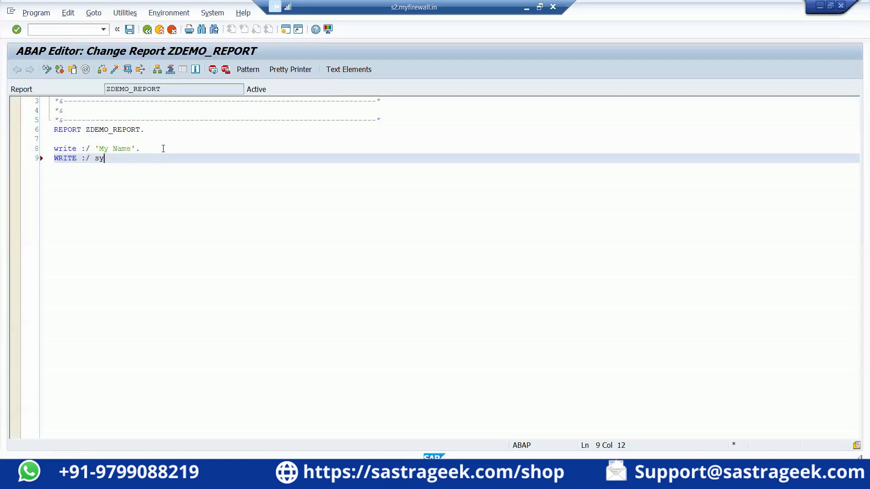
pyautogui.write('-datum.')
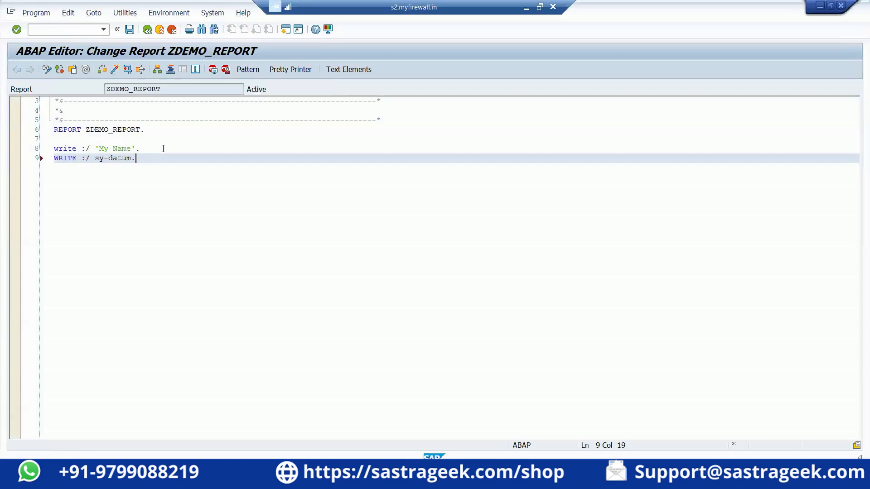
pyautogui.moveTo(138, 154)
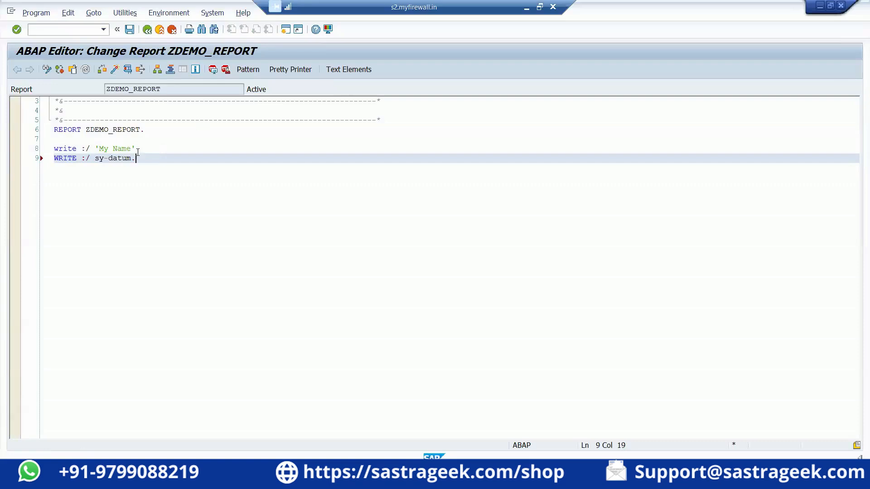
pyautogui.moveTo(134, 158); pyautogui.dragTo(102, 157)
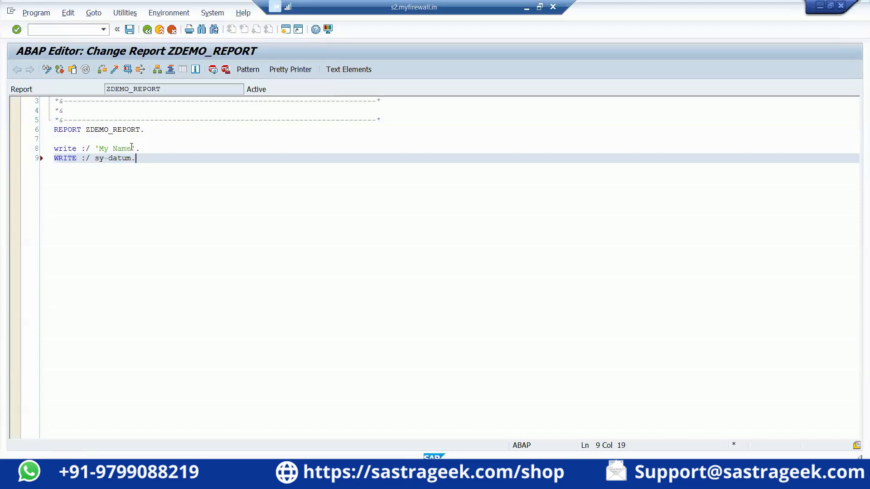
pyautogui.click(131, 147)
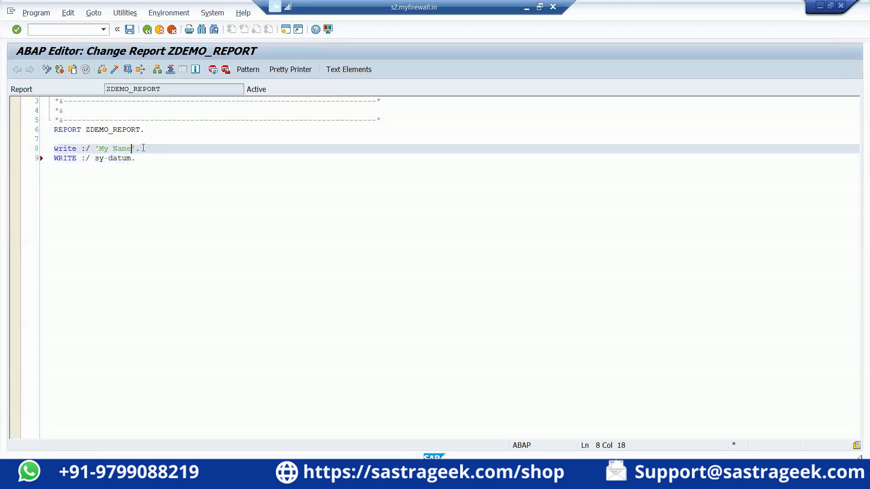
pyautogui.doubleClick(115, 148)
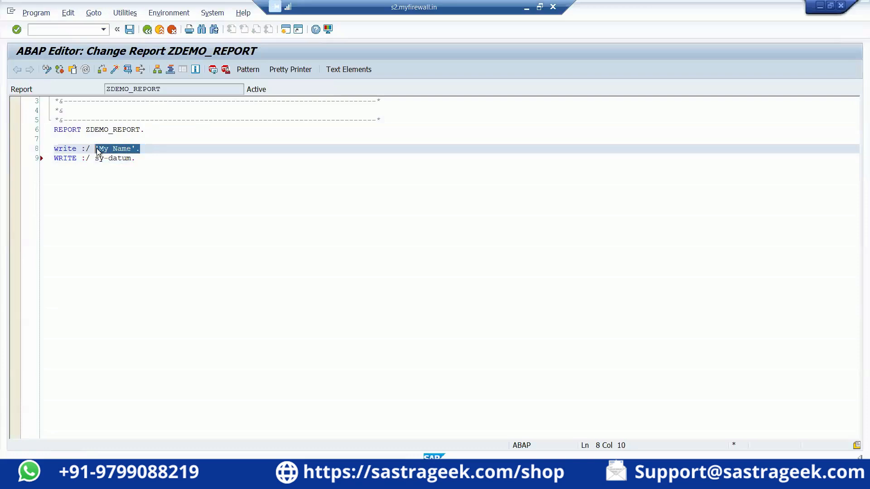
pyautogui.click(164, 148)
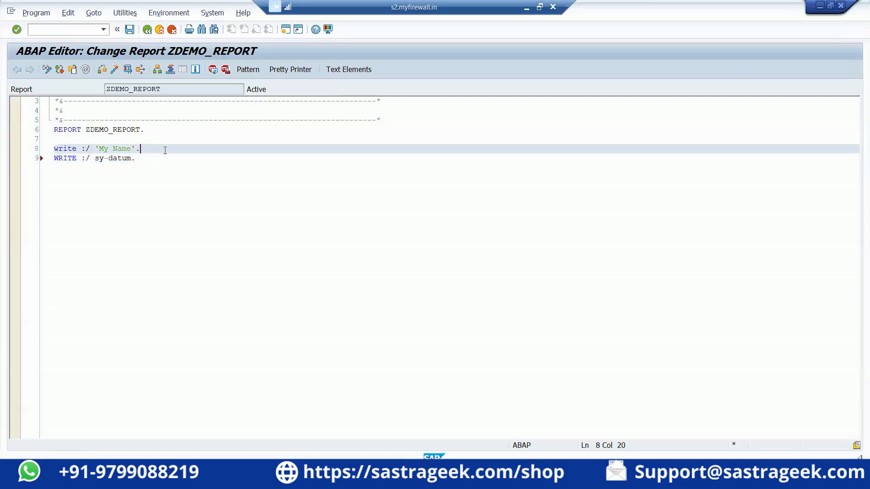
pyautogui.click(135, 158)
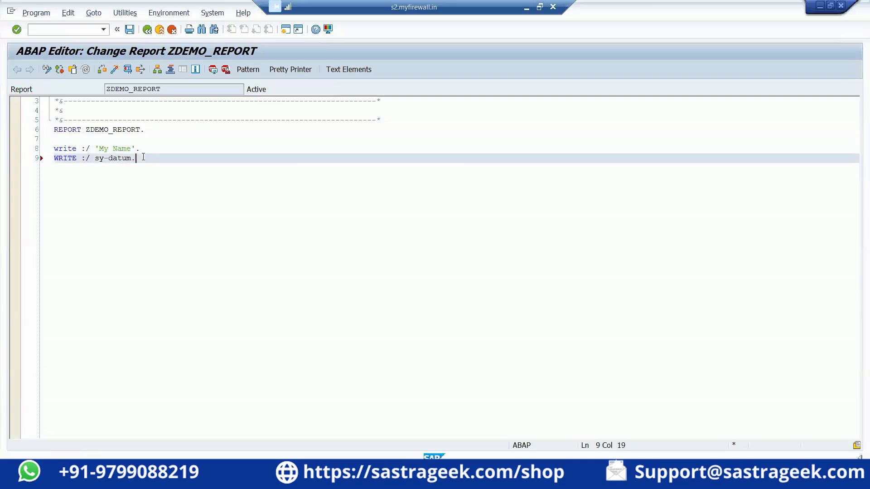
# - Activate and execute the report so the list shows My Name and 08.06.2024
pyautogui.click(127, 69)
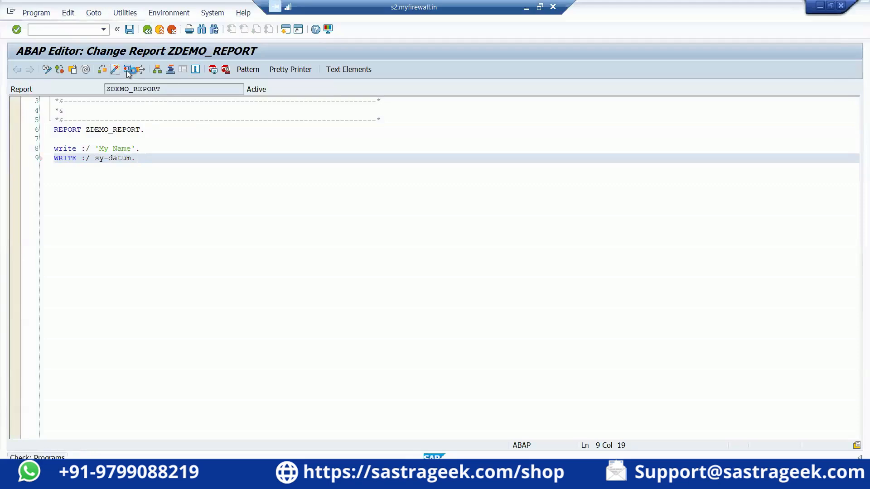
pyautogui.press('F8')
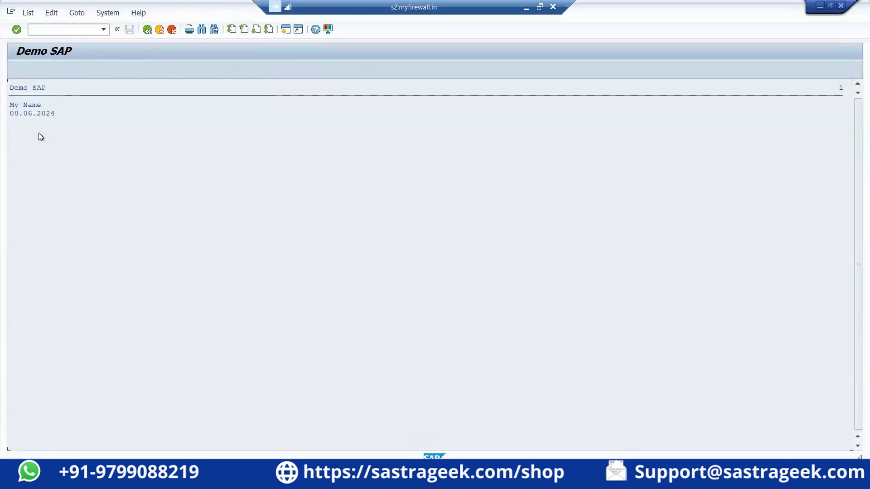